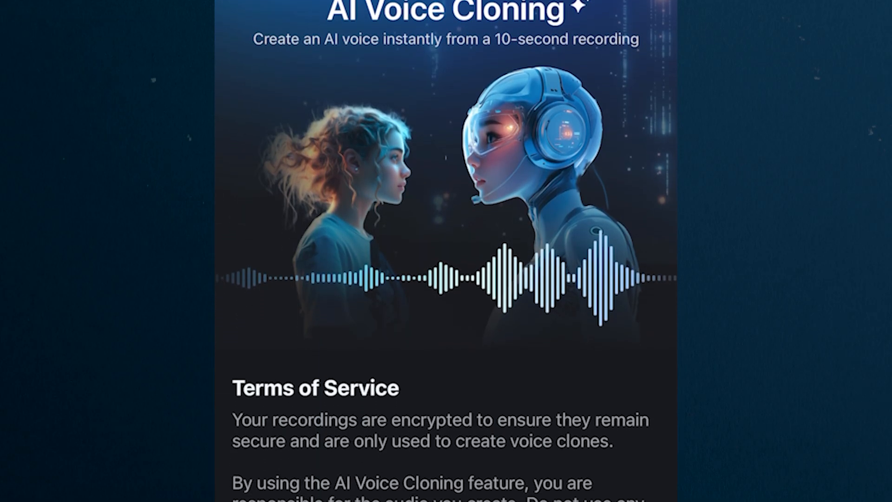
Scroll through the AI Voice Cloning terms and return to the Filmora home screen.
scroll("down", 3)
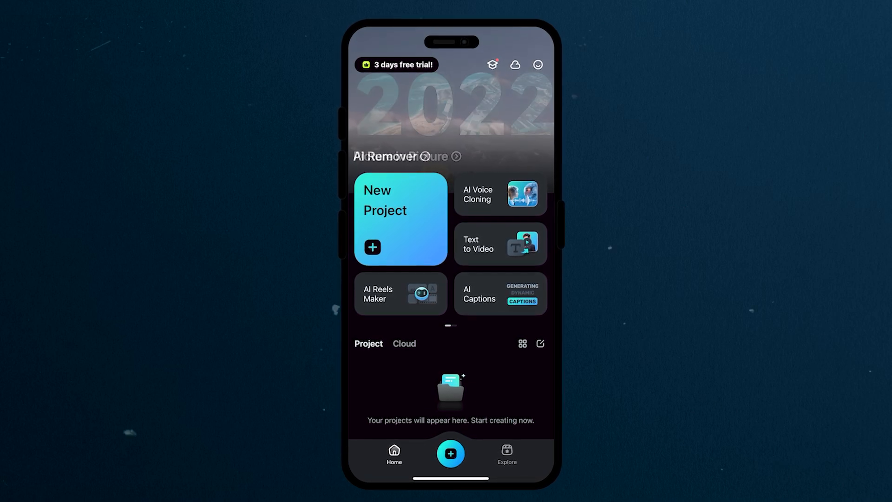
Accept the cloning terms, record the elephant passage, and create the 'My Voice 01' clone.
left_click(500, 194)
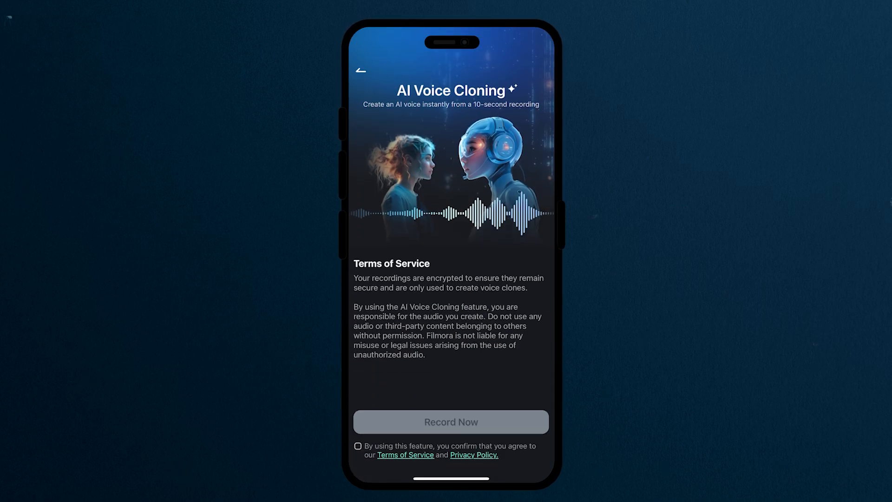
left_click(451, 422)
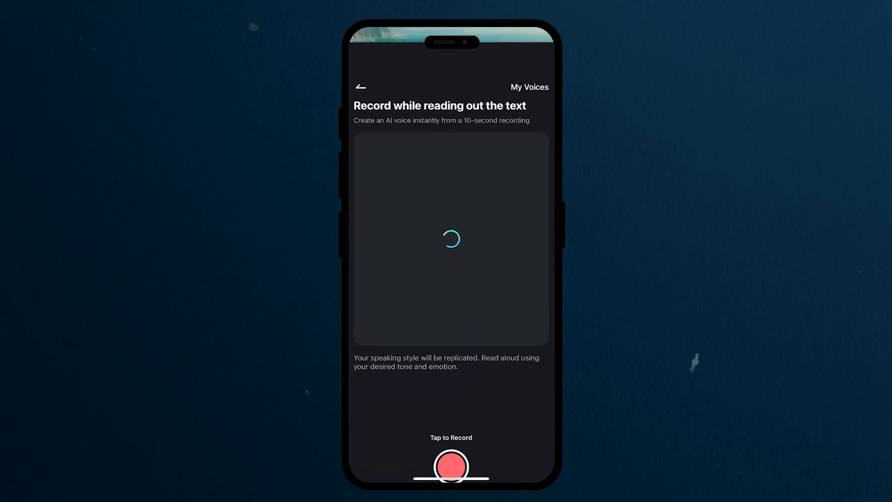
left_click(450, 452)
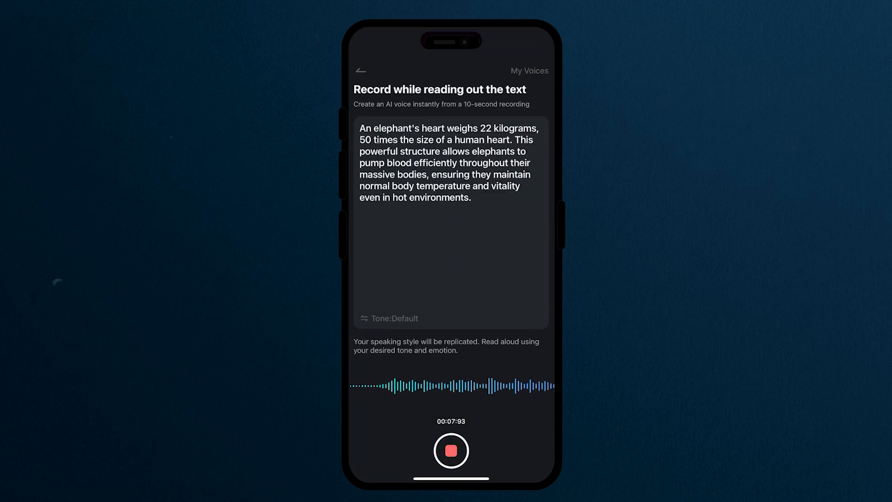
left_click(451, 450)
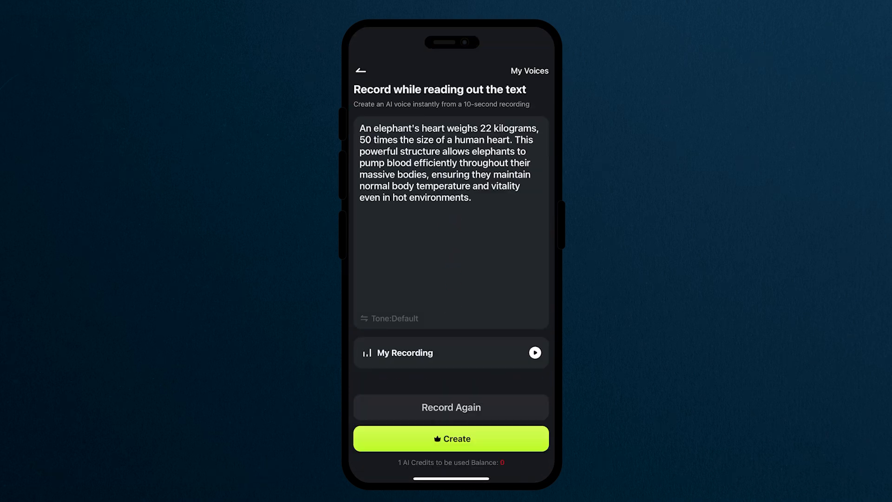
left_click(450, 438)
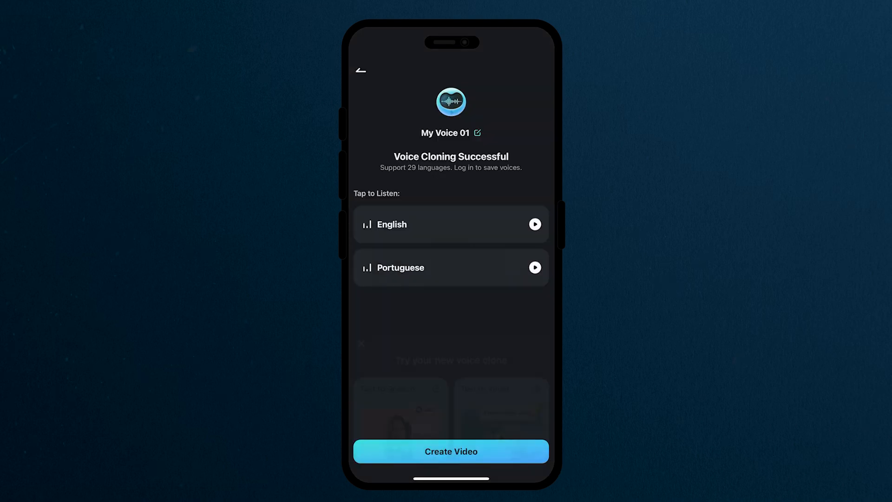
Create a Text to Speech video and generate narration with 'My Voice 01'.
left_click(450, 451)
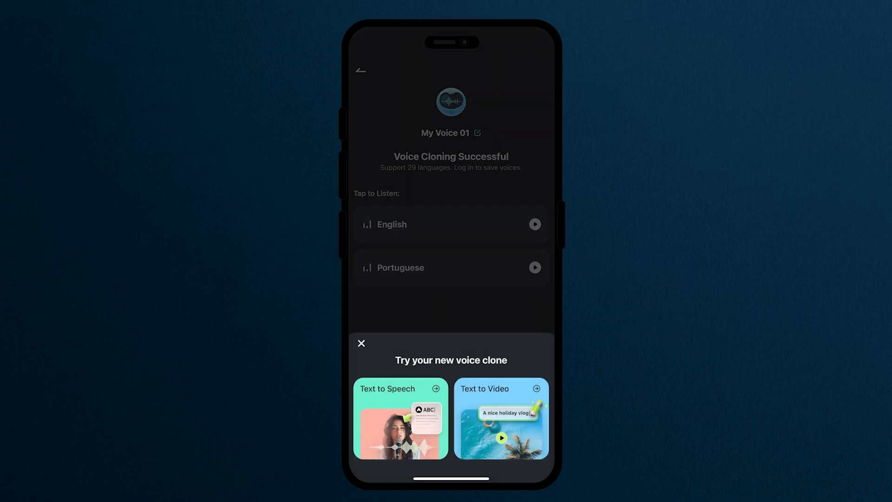
left_click(399, 418)
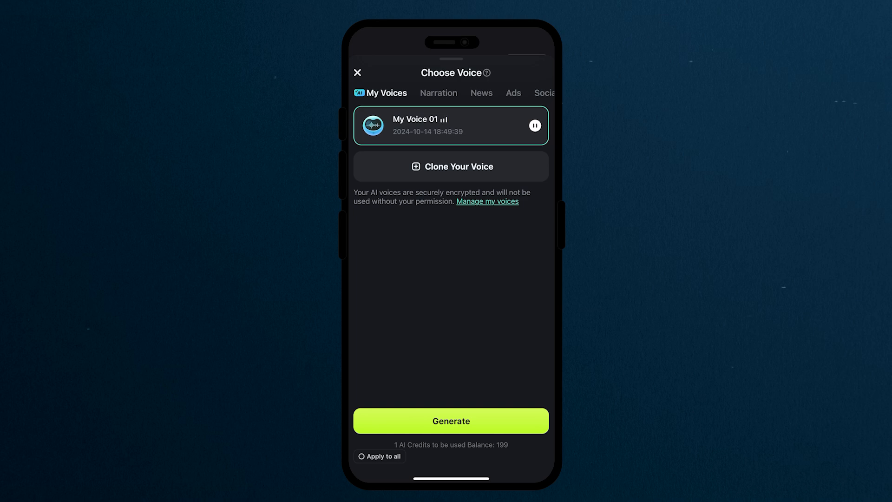
left_click(451, 420)
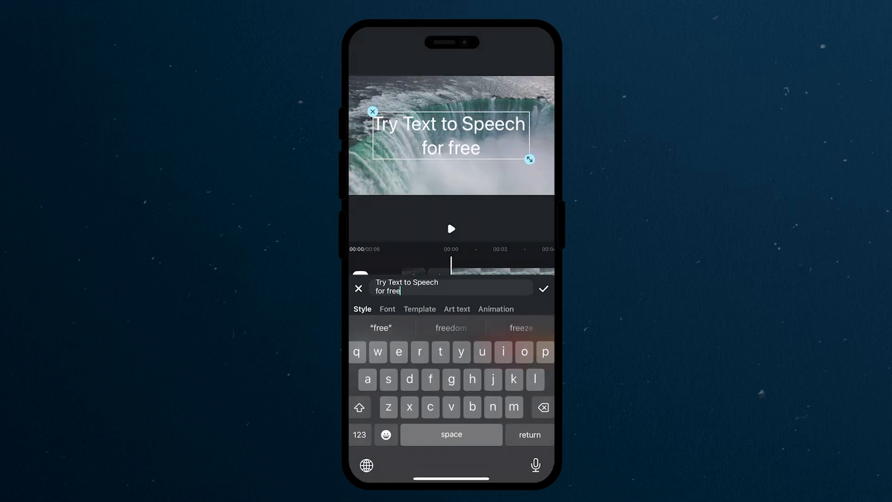
Paste the Nature paragraph into the caption and update its speech clip.
left_click(542, 288)
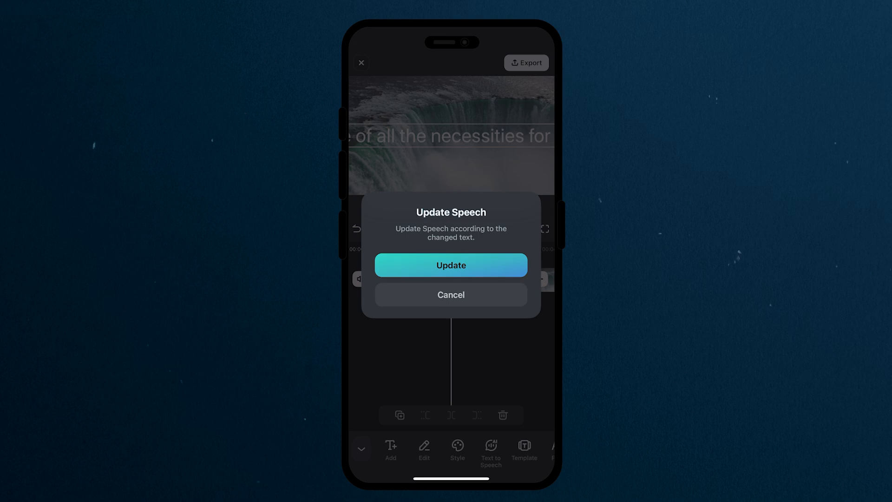
left_click(451, 265)
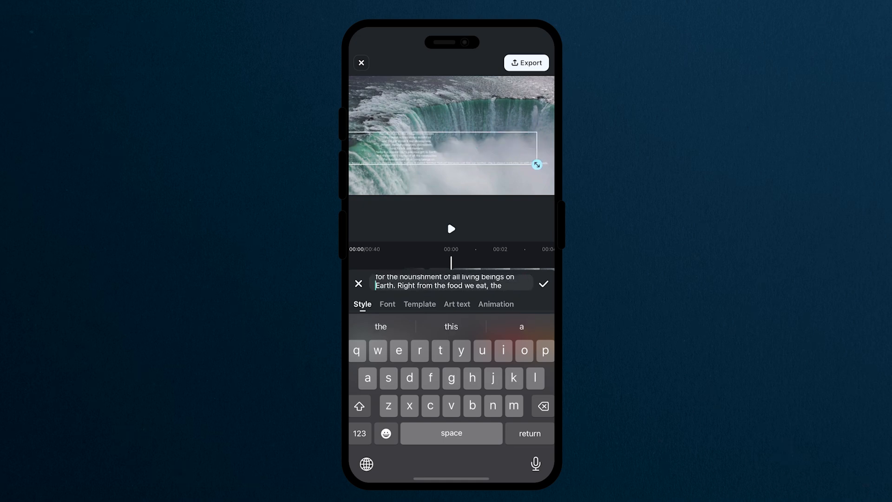
left_click(543, 283)
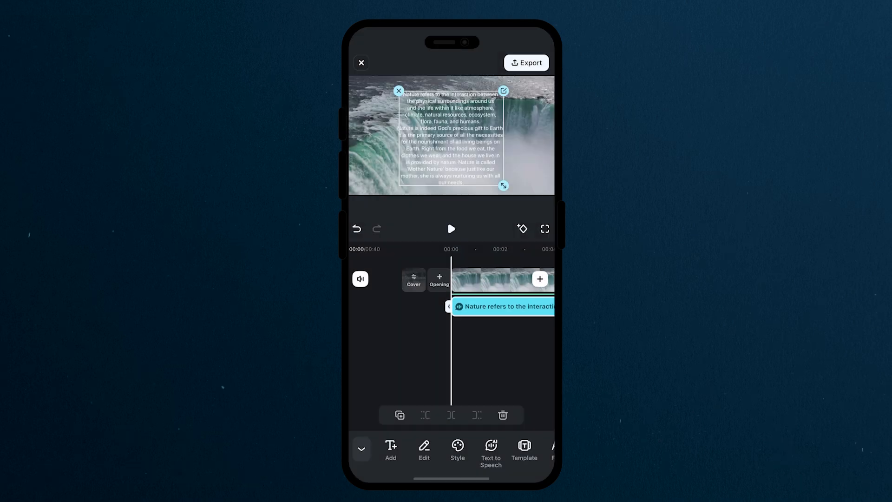
Play, pause and resume the waterfall preview to hear the cloned-voice narration.
left_click(451, 228)
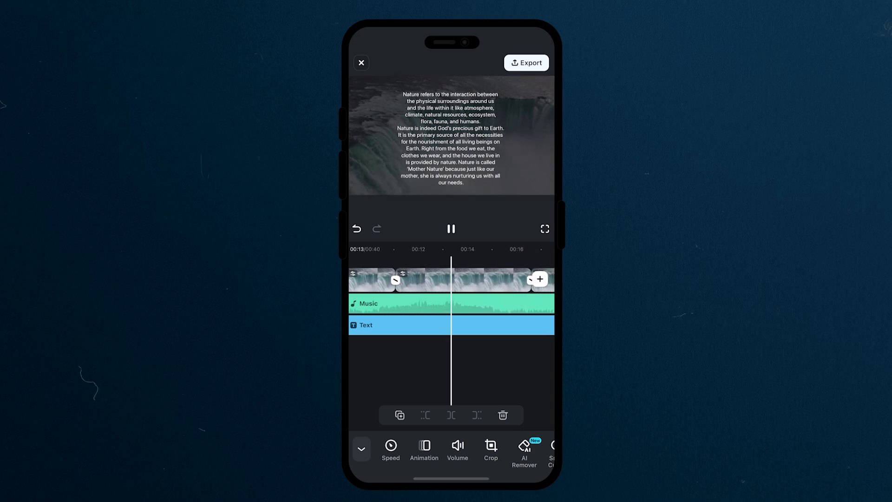
left_click(451, 325)
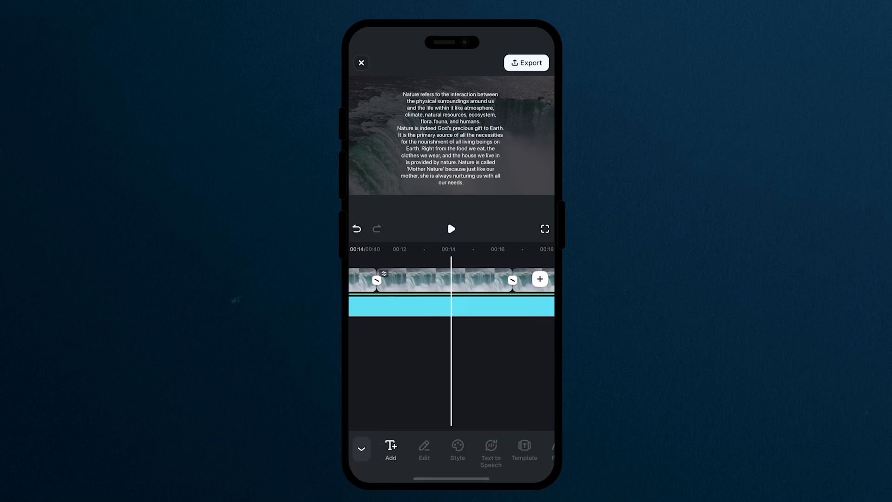
left_click(450, 228)
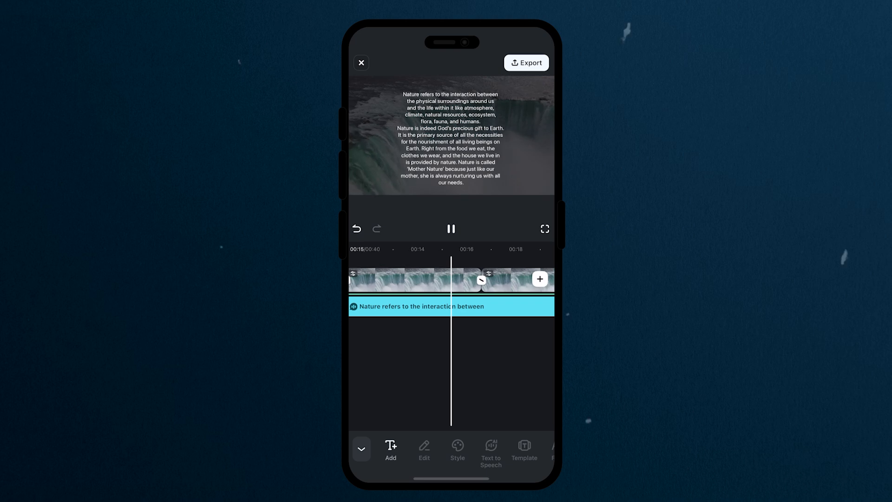